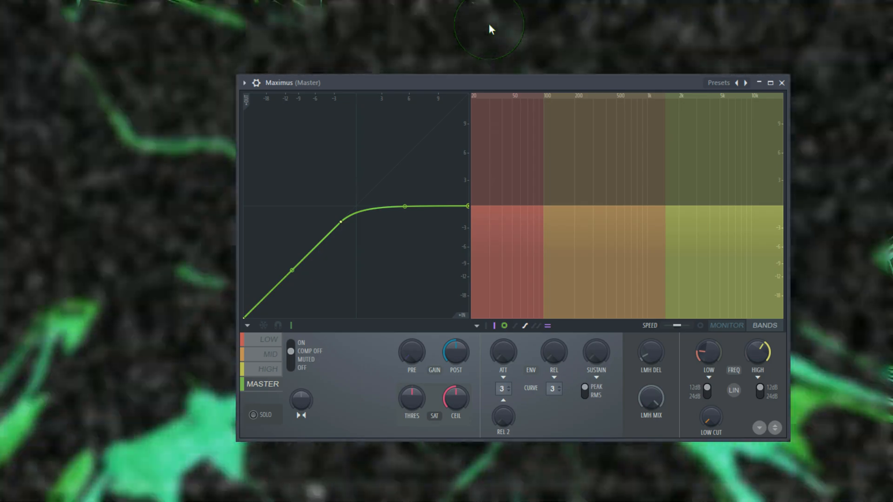
{"action": "mouse_move", "coordinate": [577, 84]}
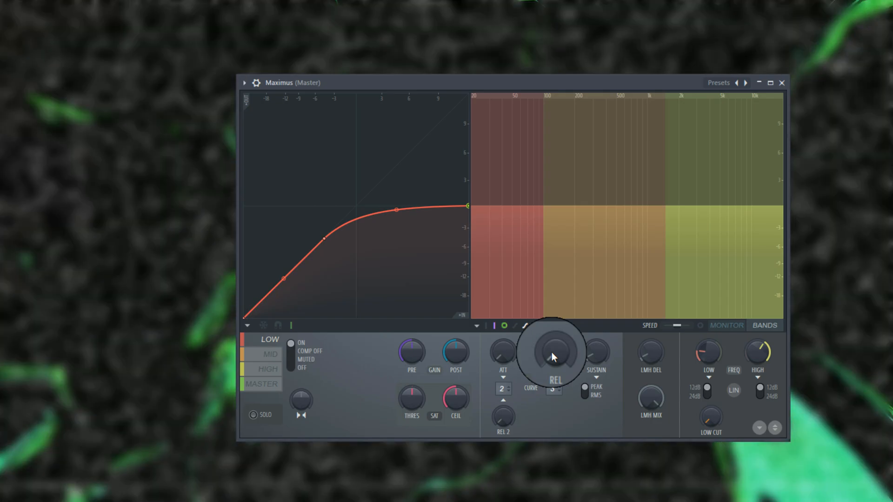
{"action": "mouse_move", "coordinate": [594, 355]}
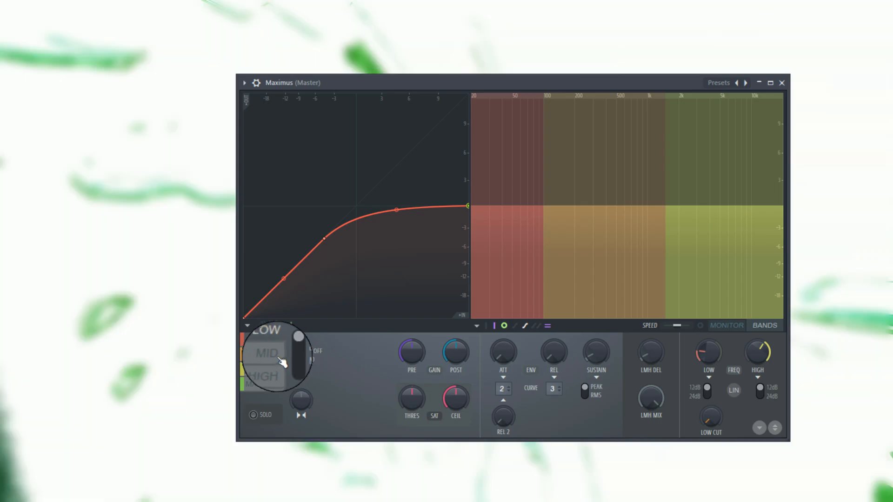
- Switch Maximus to the MID band to show its flat-topped curve (attack 2, release 3)
{"action": "left_click", "coordinate": [264, 355]}
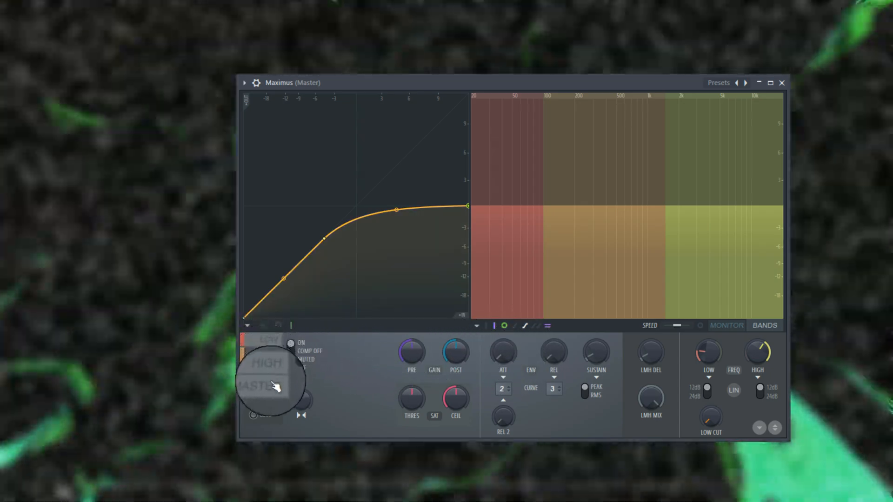
- Switch Maximus back to the MASTER band to show its soft-clip curve (attack 3, release 3)
{"action": "left_click", "coordinate": [262, 384]}
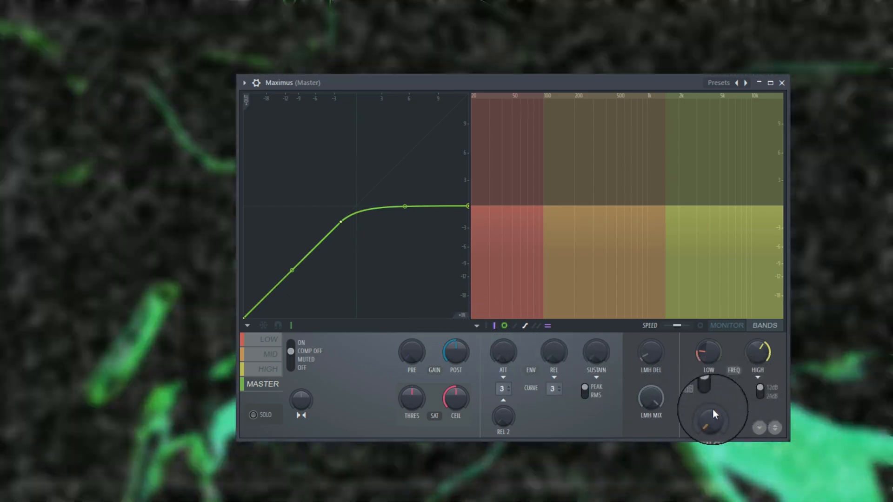
{"action": "mouse_move", "coordinate": [709, 422]}
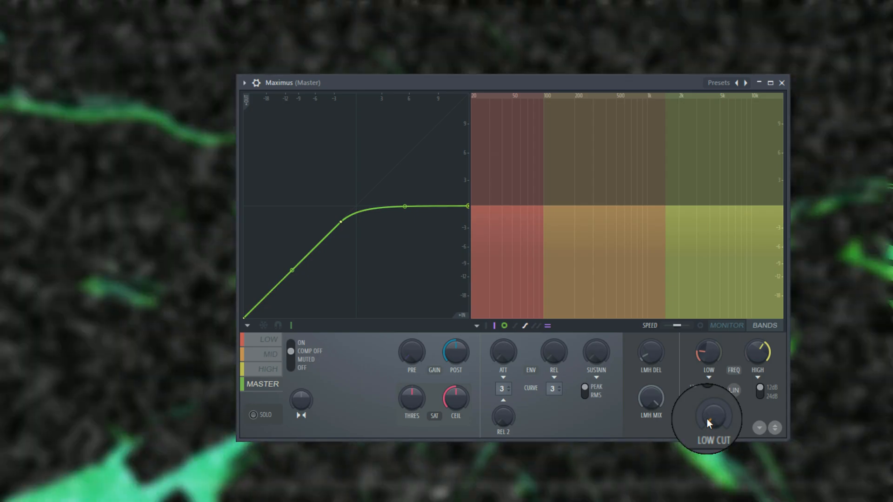
{"action": "right_click", "coordinate": [708, 416]}
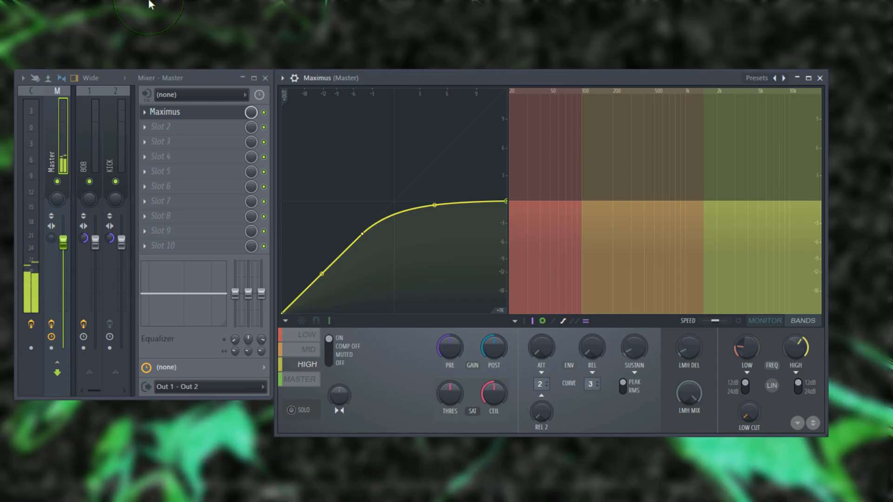
- Select the MASTER band in Maximus, showing the soft-clip curve with attack and release at 3
{"action": "left_click", "coordinate": [298, 379]}
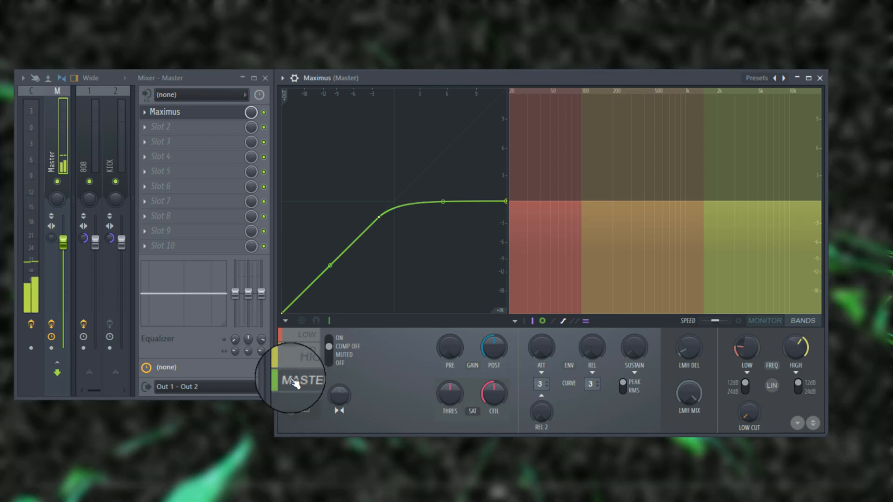